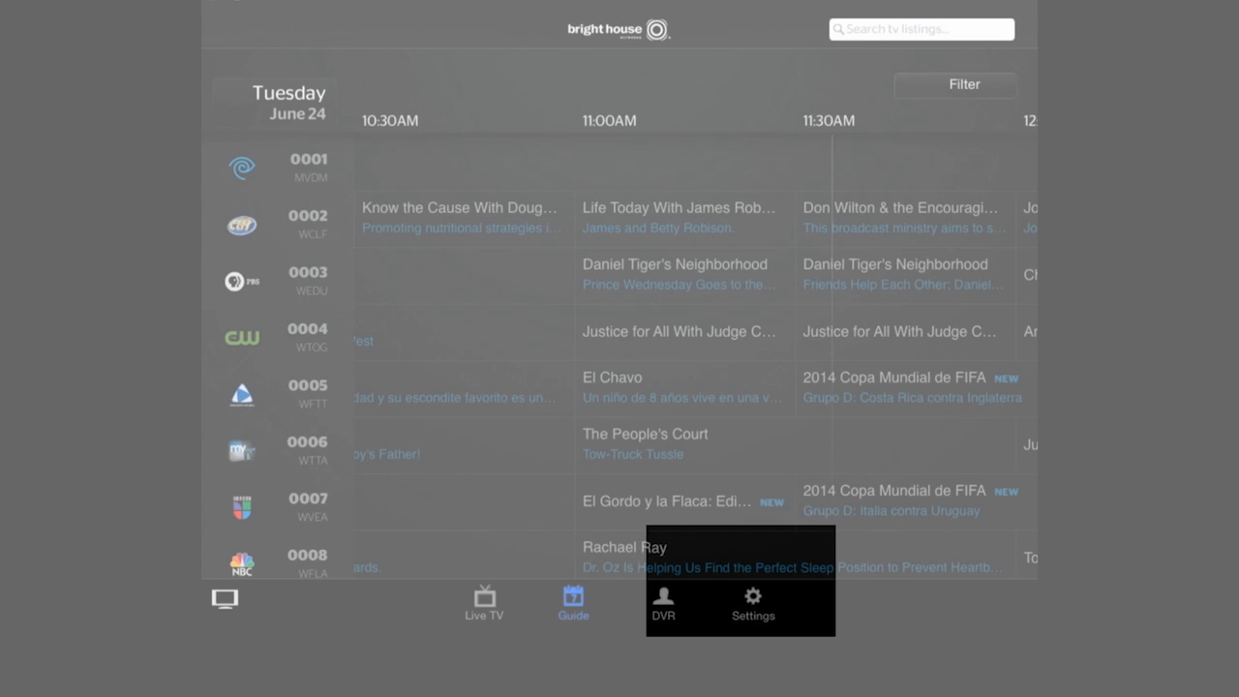
- View the DVR devices list in Settings, showing DVR 2 connected and DVR 1 available
{"action": "left_click", "coordinate": [751, 604]}
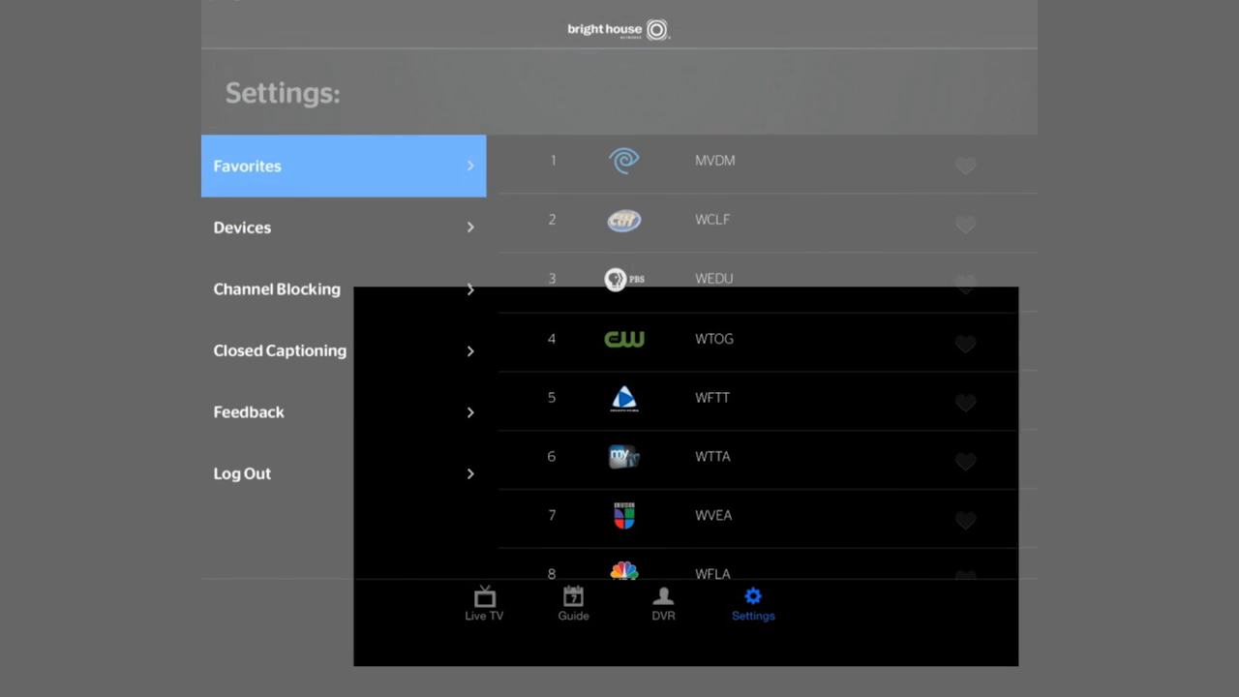
{"action": "left_click", "coordinate": [343, 229]}
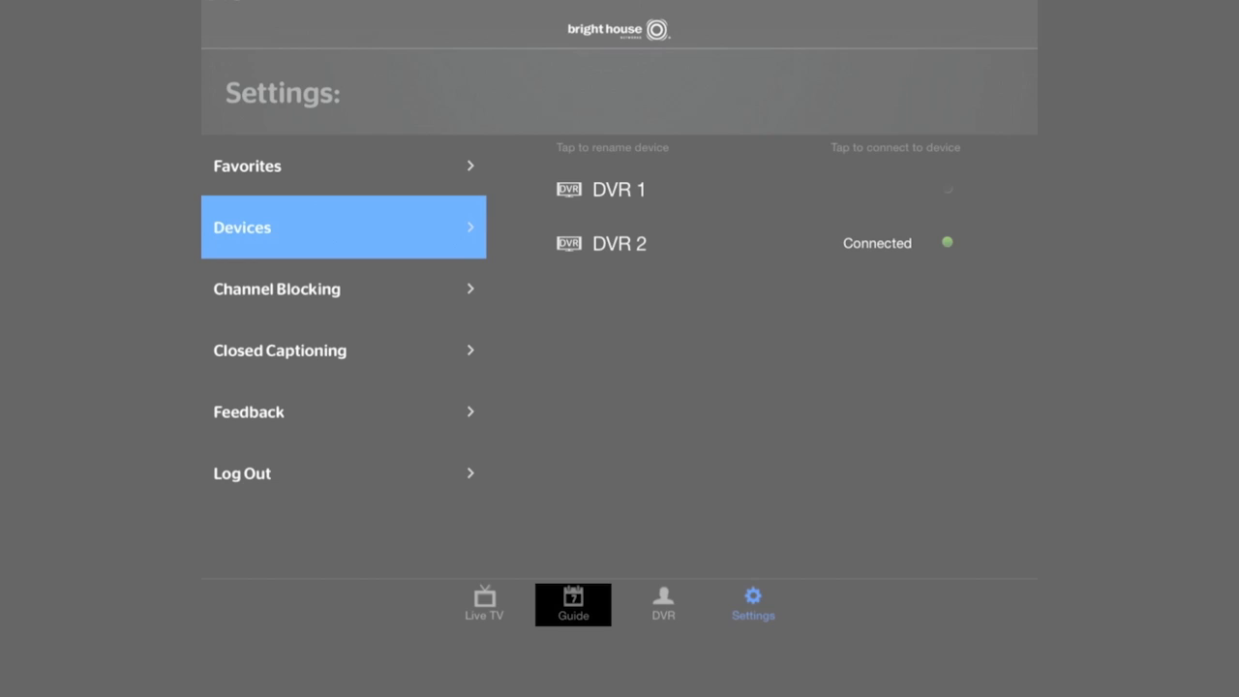
- Load the guide listings for Today 11:30 AM and view the Rachael Ray details on WFLA
{"action": "left_click", "coordinate": [573, 604]}
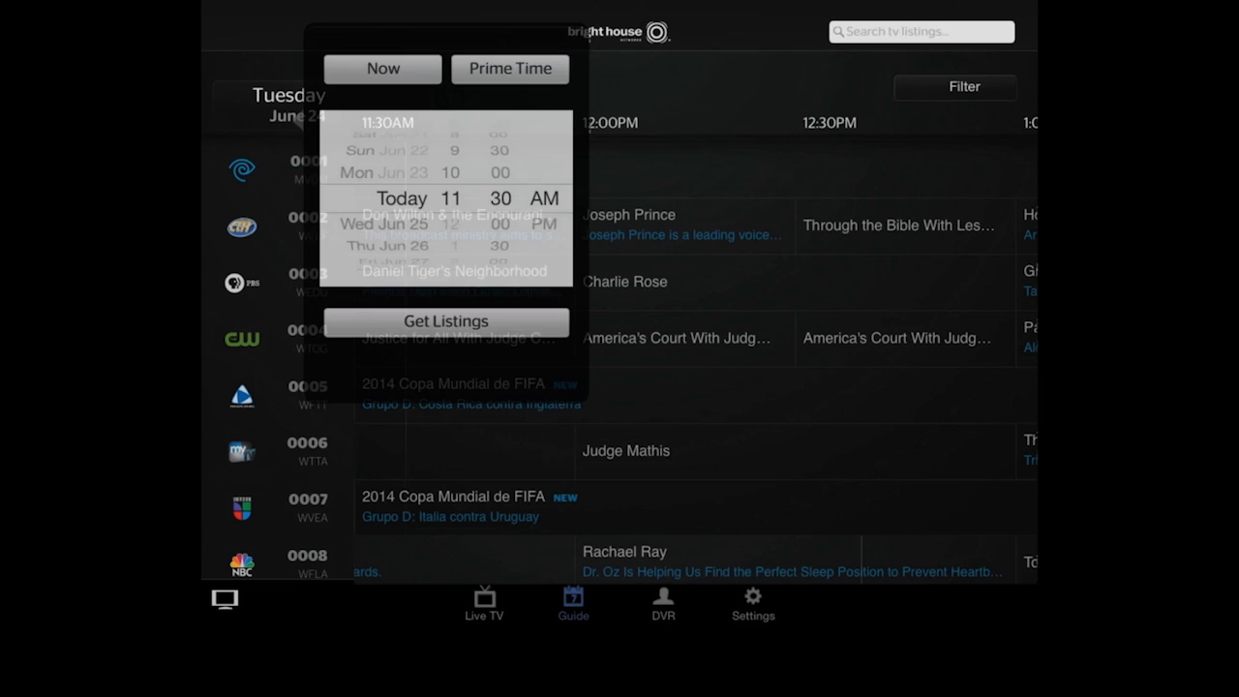
{"action": "left_click", "coordinate": [446, 321]}
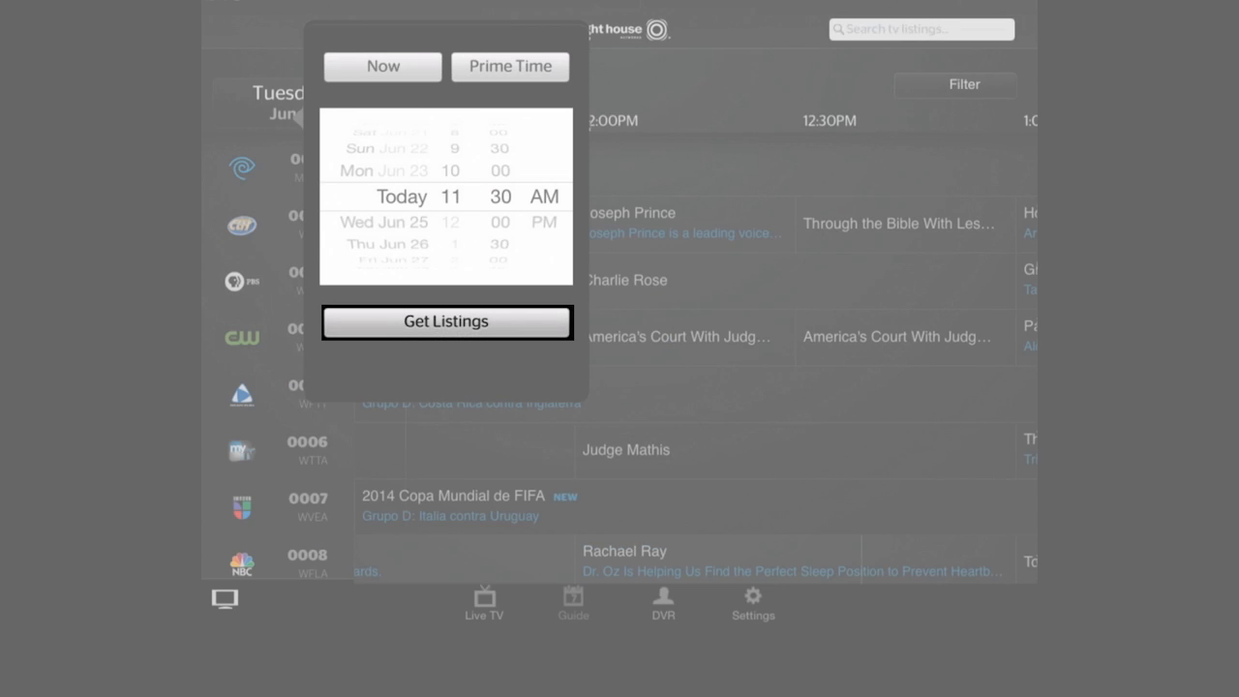
{"action": "left_click", "coordinate": [446, 321]}
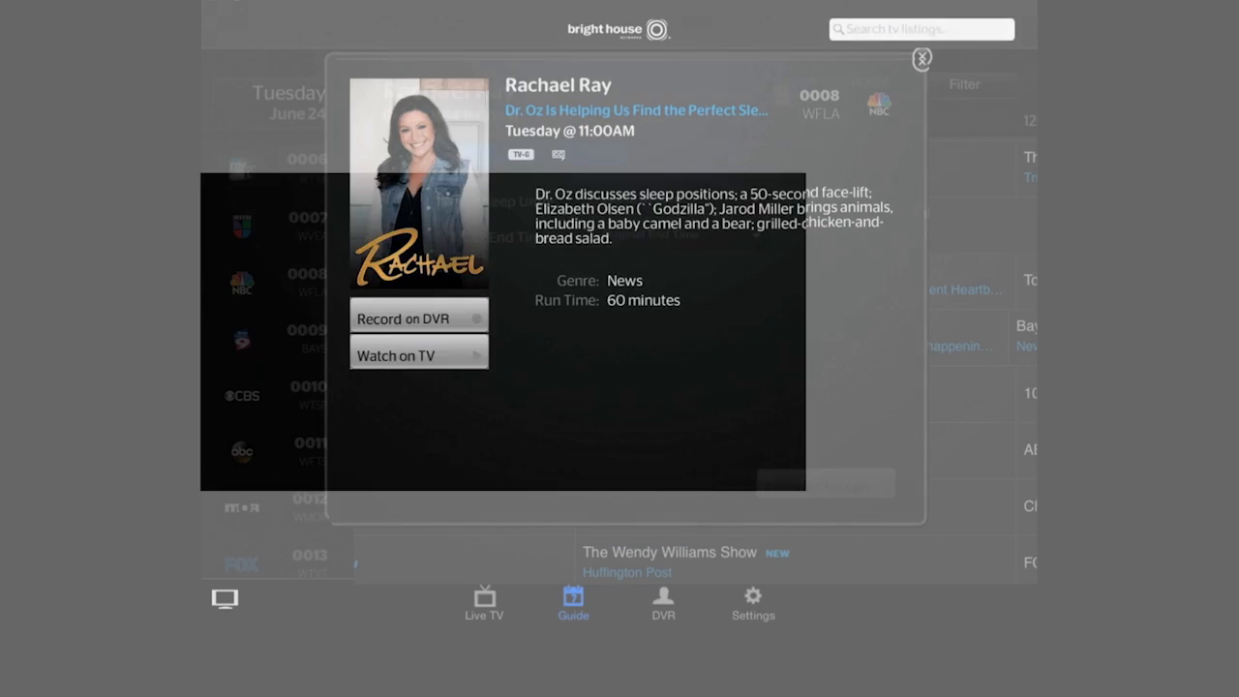
- Schedule Rachael Ray as a series recording on the DVR and confirm the changes
{"action": "left_click", "coordinate": [418, 317]}
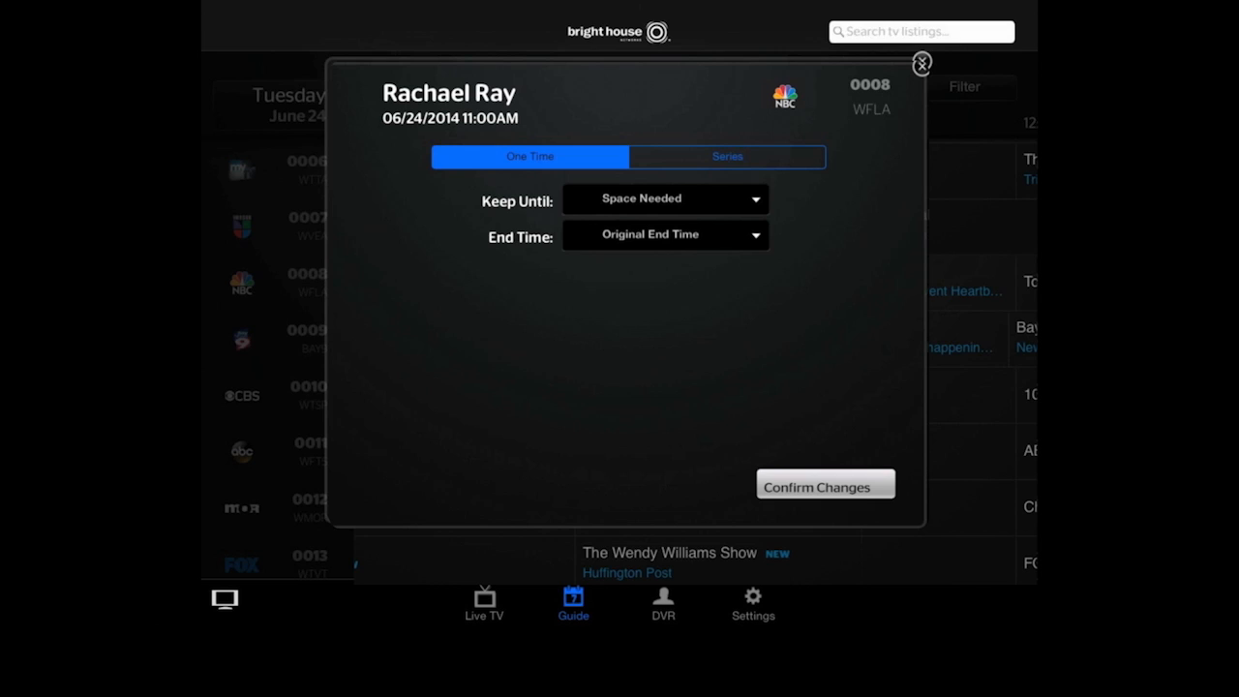
{"action": "left_click", "coordinate": [726, 155]}
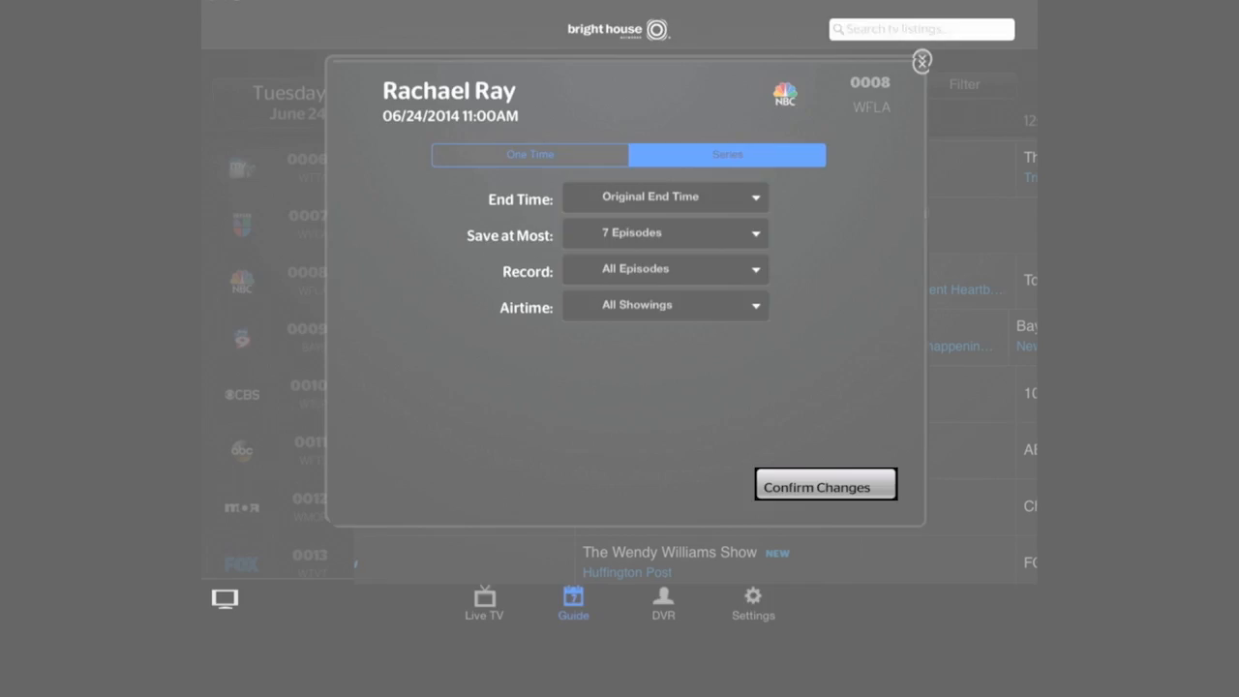
{"action": "left_click", "coordinate": [824, 484]}
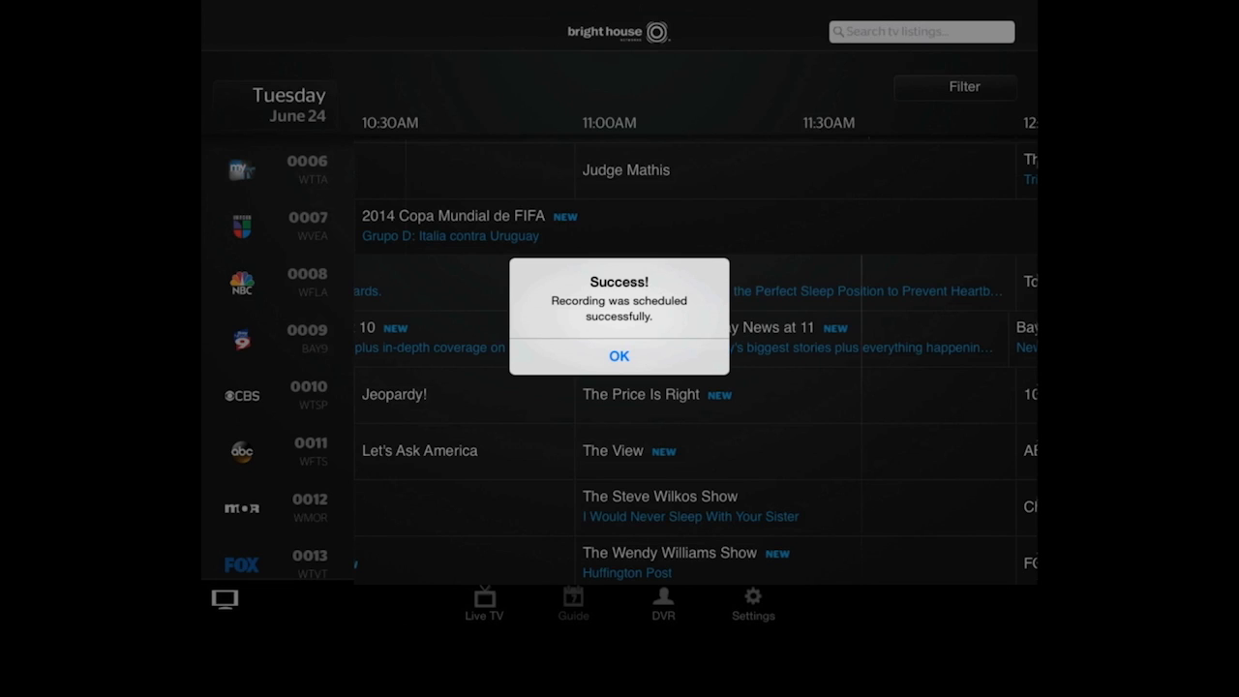
- Dismiss the success alert and view Rachael Ray's series settings in Scheduled Recordings
{"action": "left_click", "coordinate": [620, 356]}
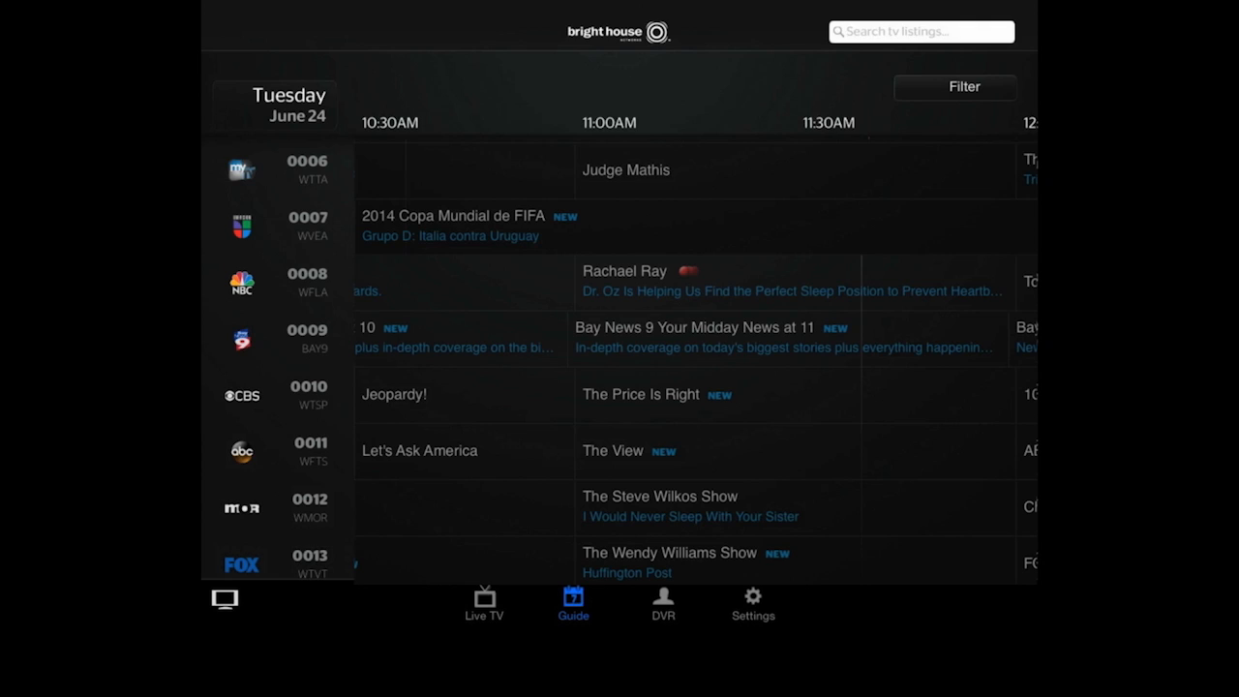
{"action": "left_click", "coordinate": [662, 604]}
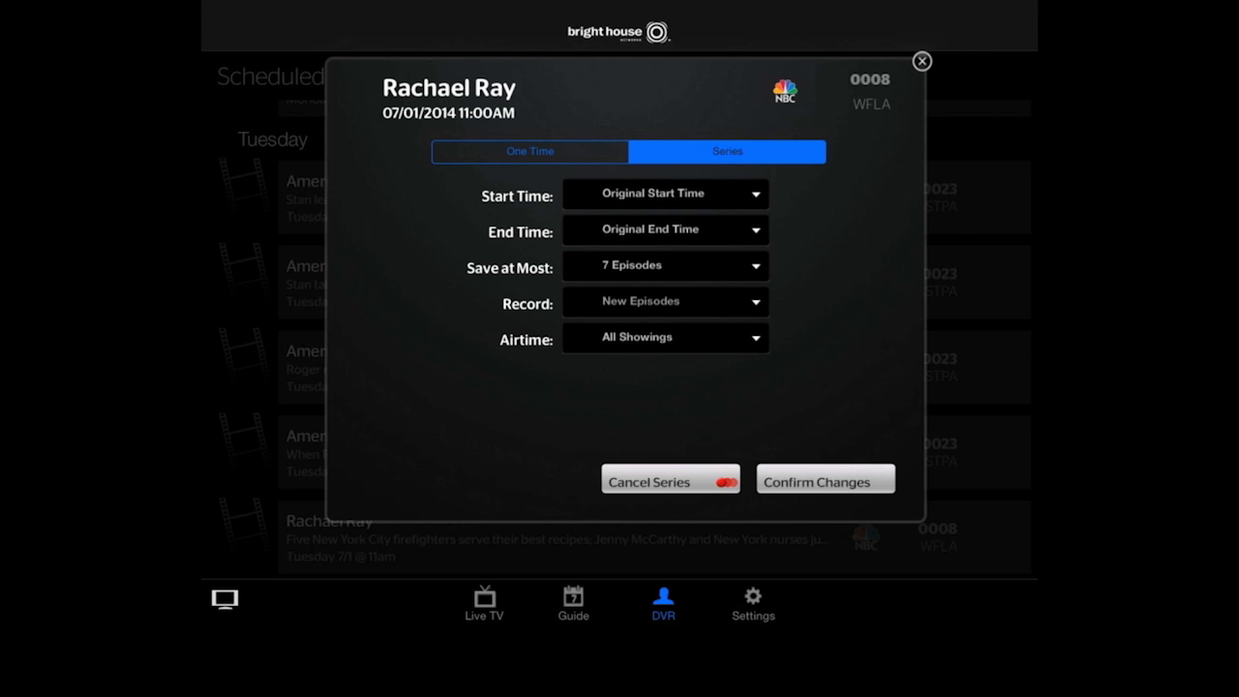
- Change the Rachael Ray series to record All Episodes and confirm the update
{"action": "left_click", "coordinate": [664, 302]}
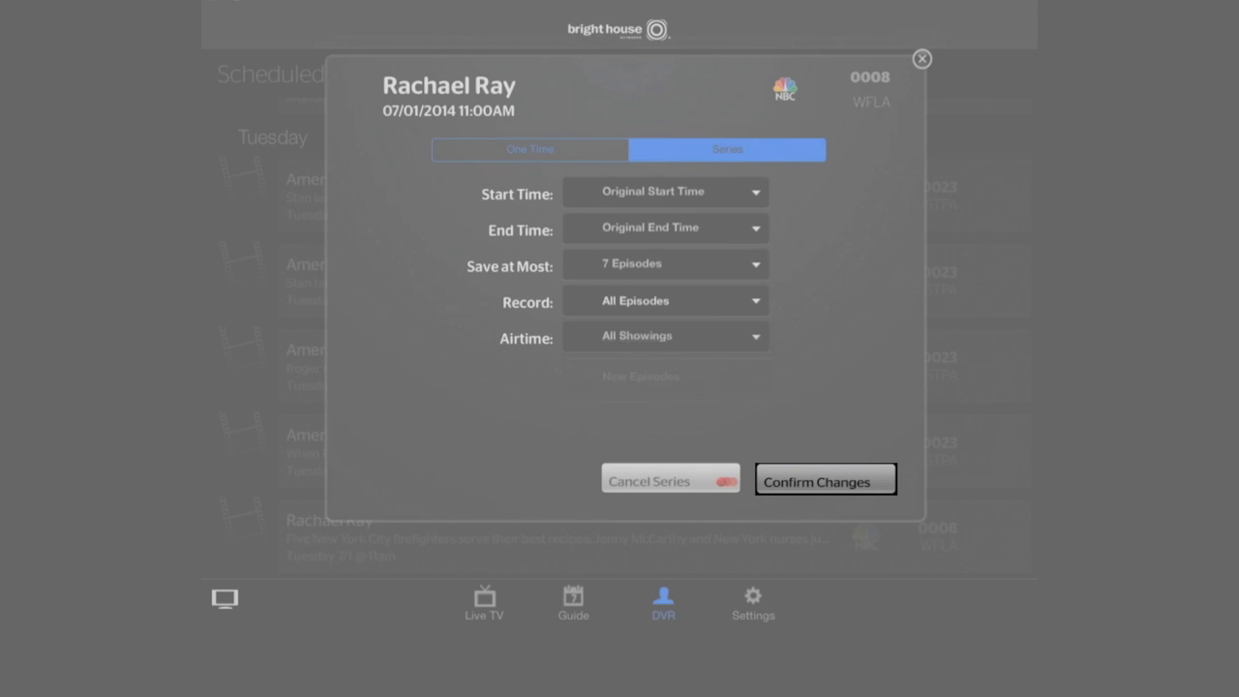
{"action": "left_click", "coordinate": [824, 478]}
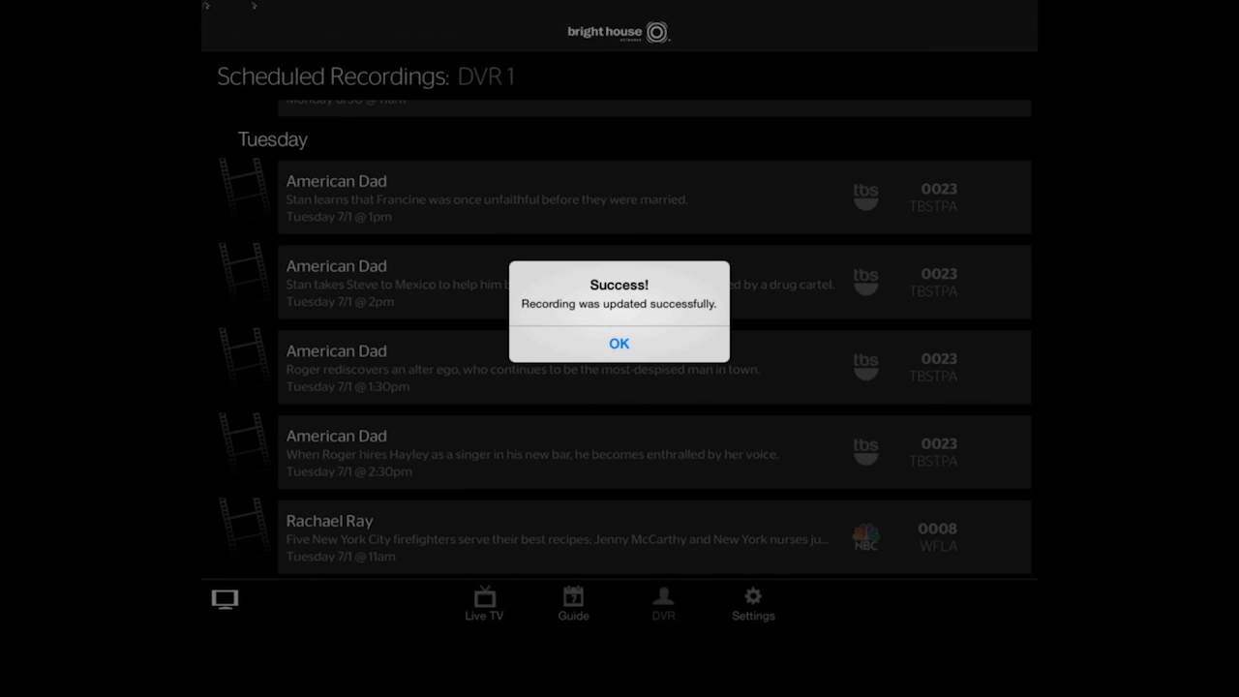